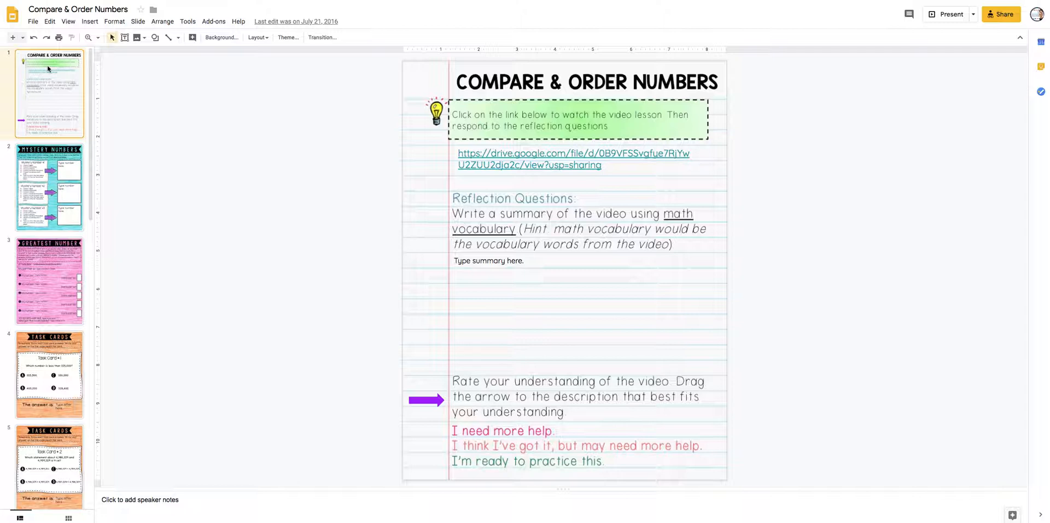
mouse_move(52, 103)
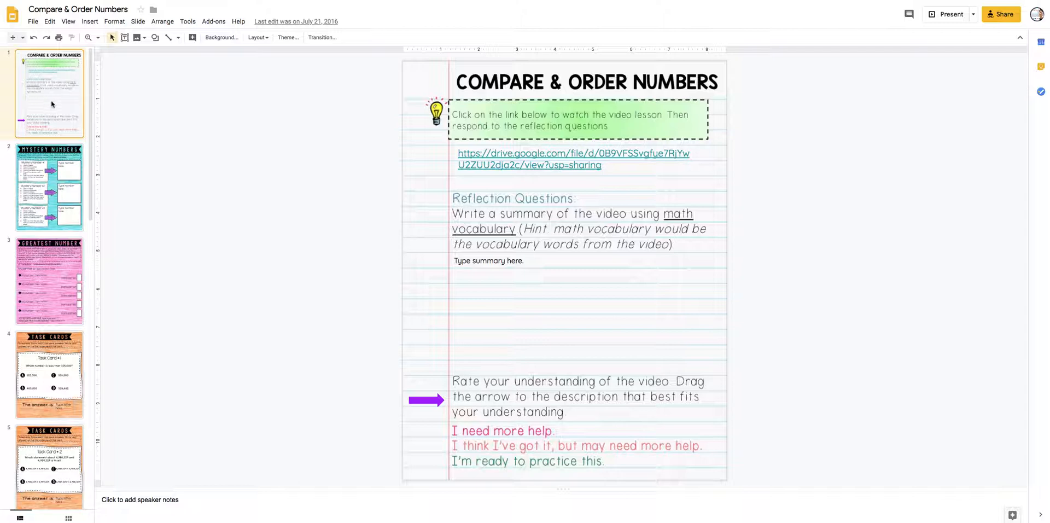
mouse_move(493, 171)
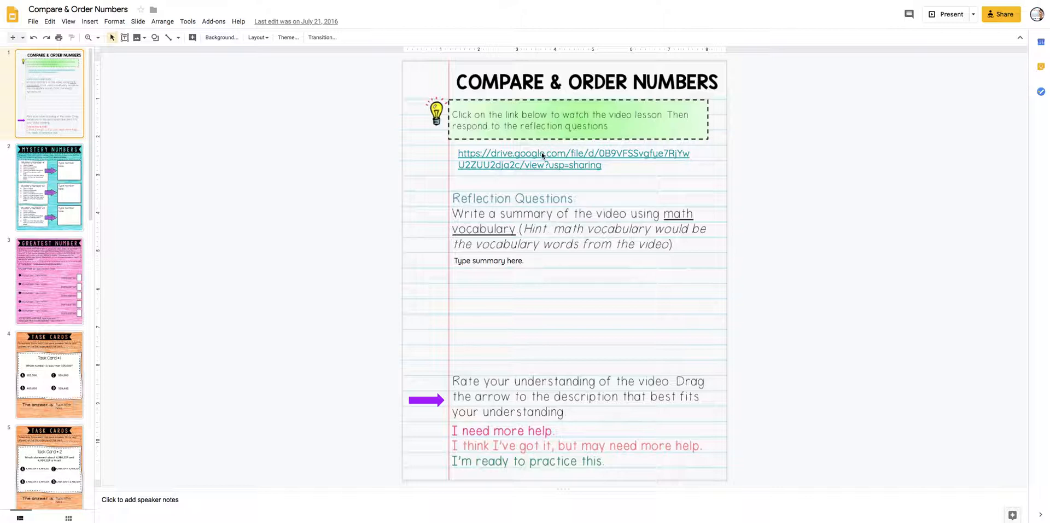
Open the linked Comparing & Ordering Numbers video lesson file from the Drive link preview.
click(572, 159)
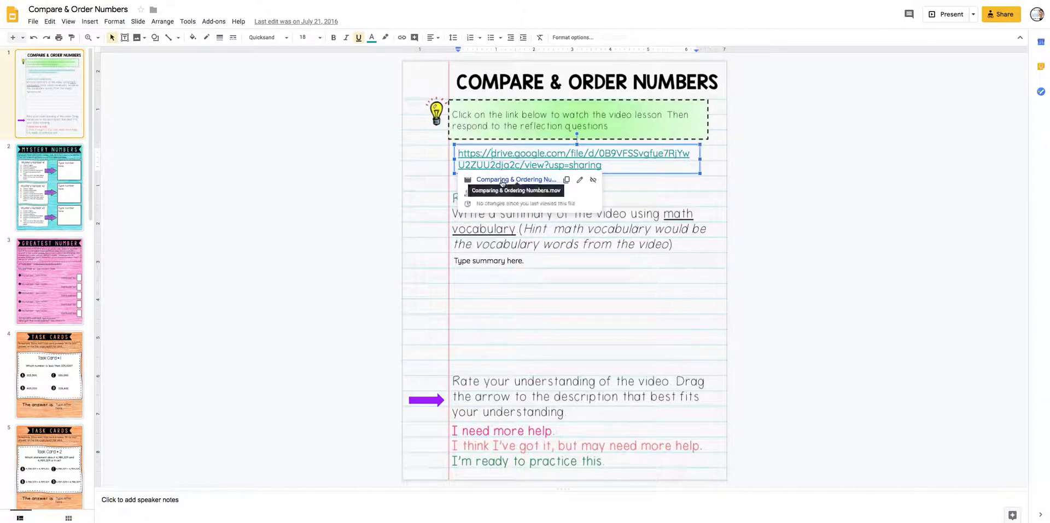
click(515, 179)
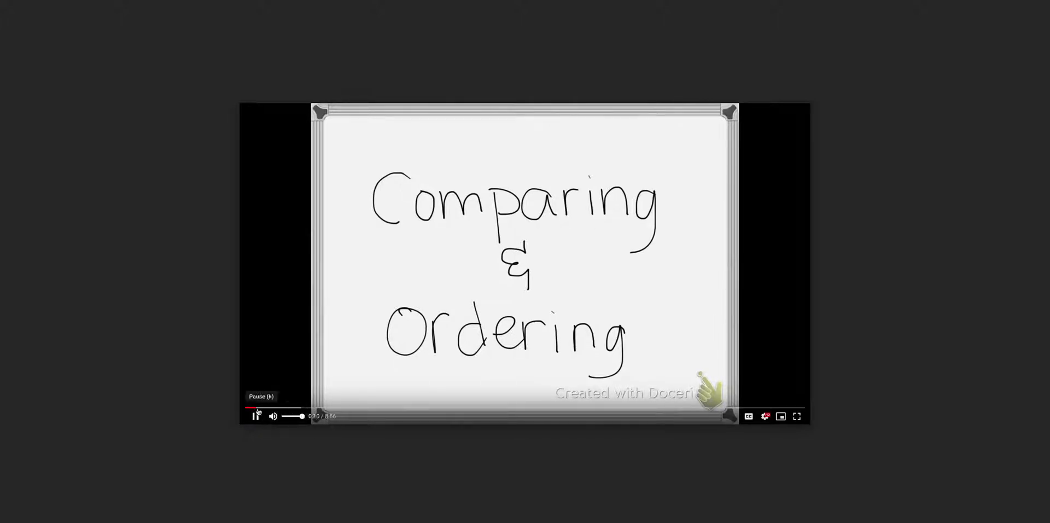
Pause the Comparing & Ordering Numbers video on its step-by-step comparing slide.
click(278, 407)
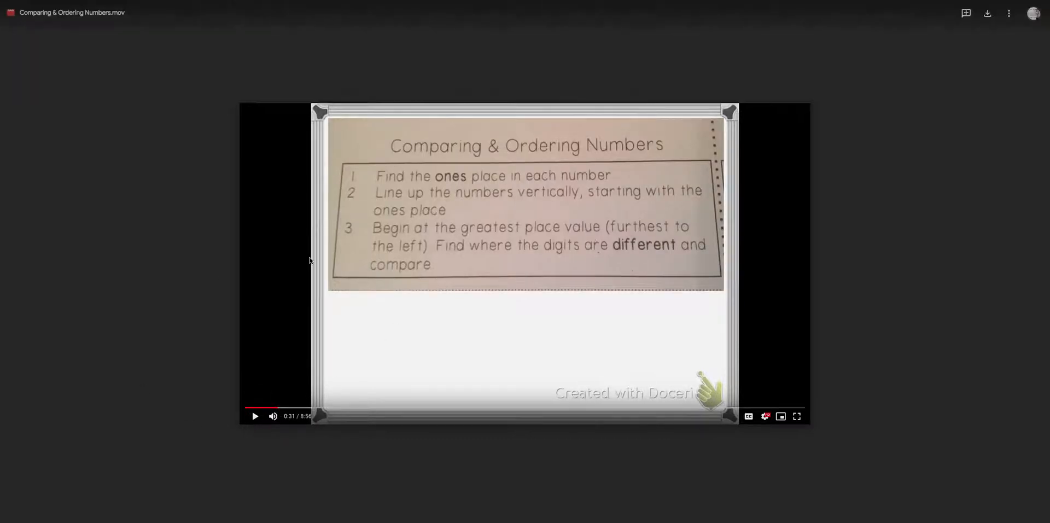
mouse_move(417, 169)
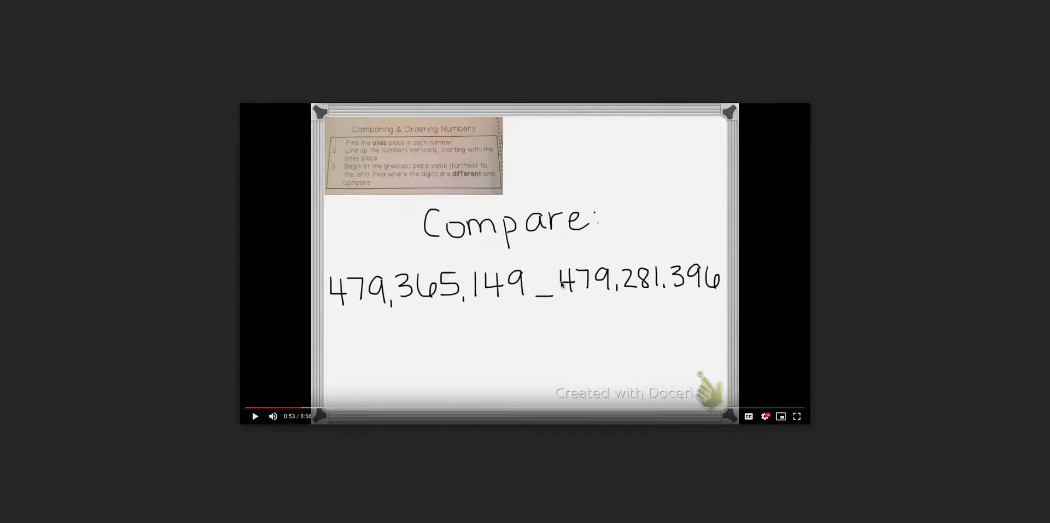
mouse_move(560, 300)
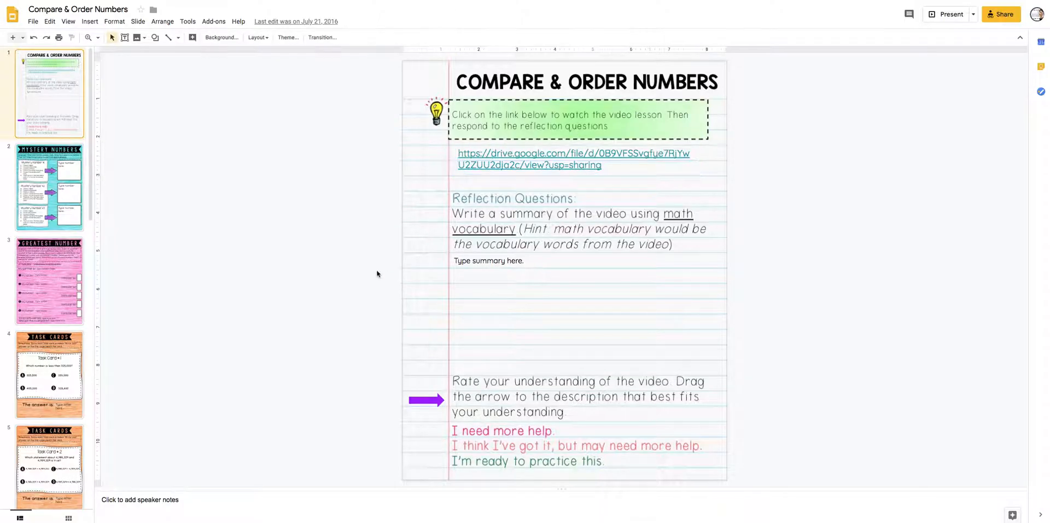
mouse_move(551, 285)
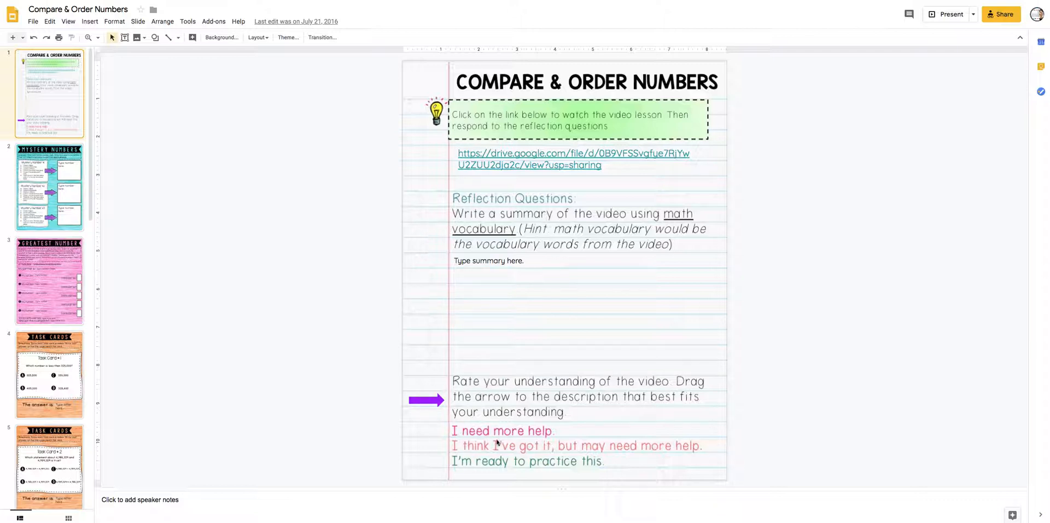
mouse_move(457, 429)
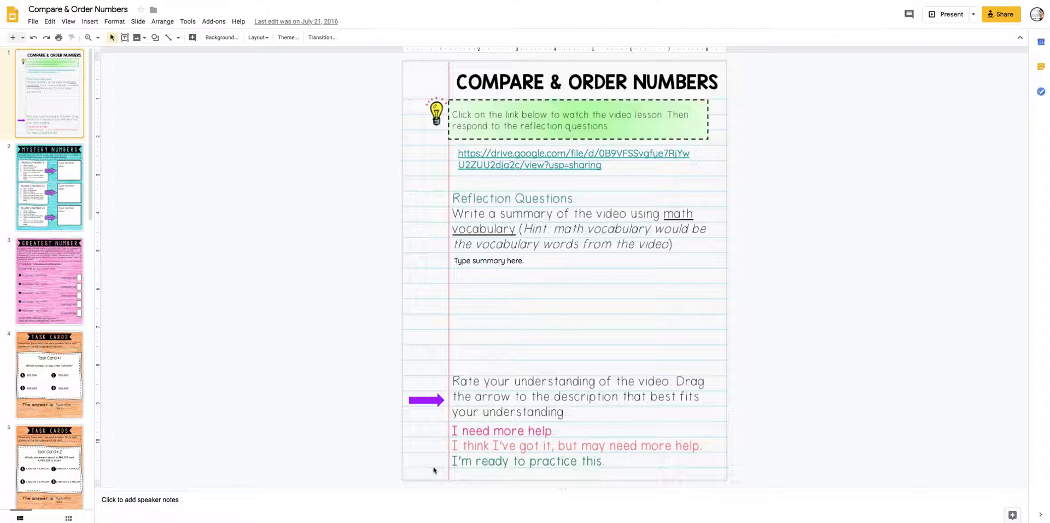
mouse_move(486, 412)
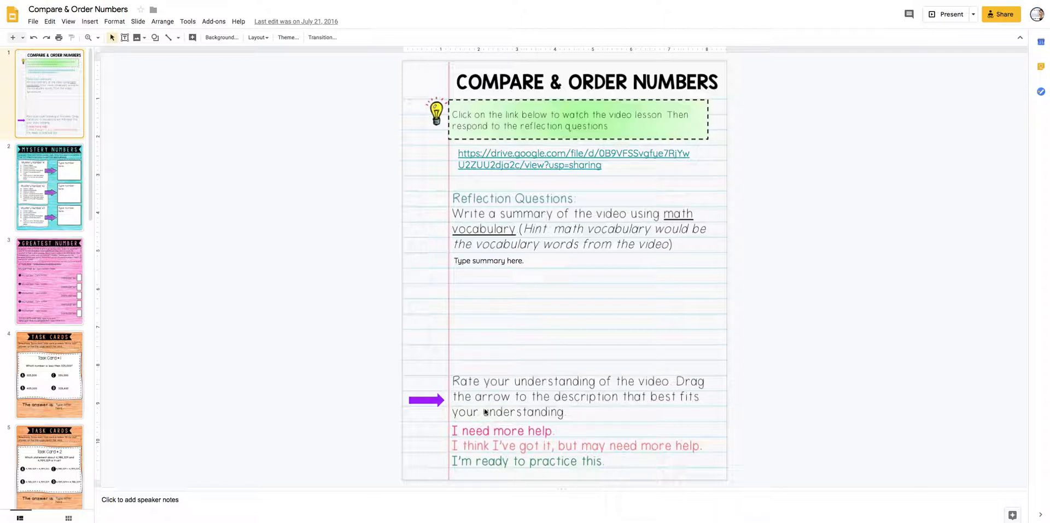
mouse_move(512, 435)
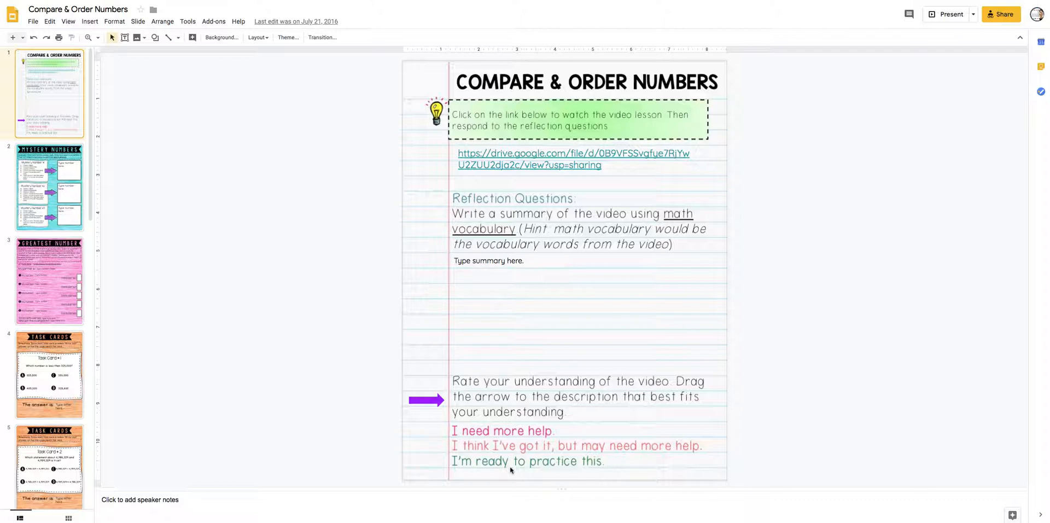
mouse_move(60, 112)
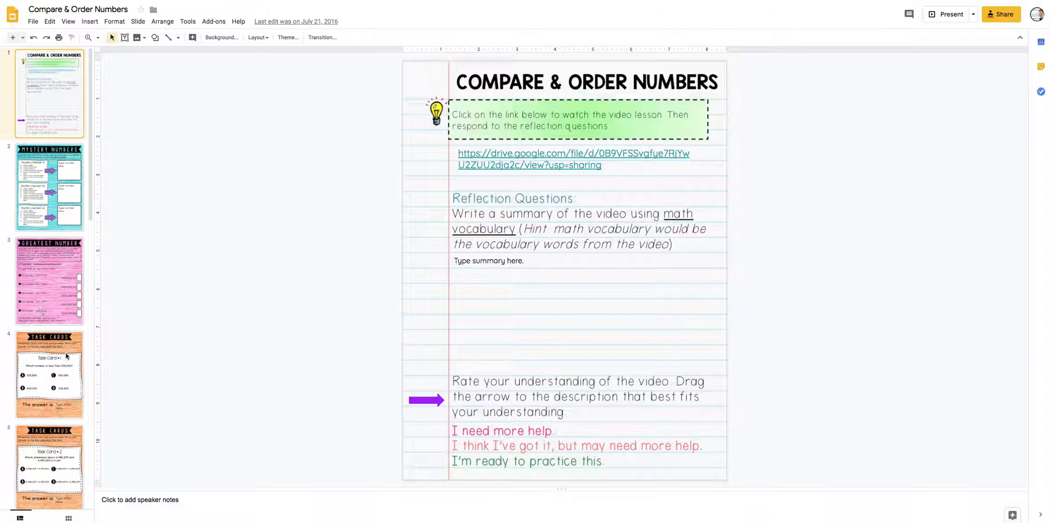
mouse_move(63, 224)
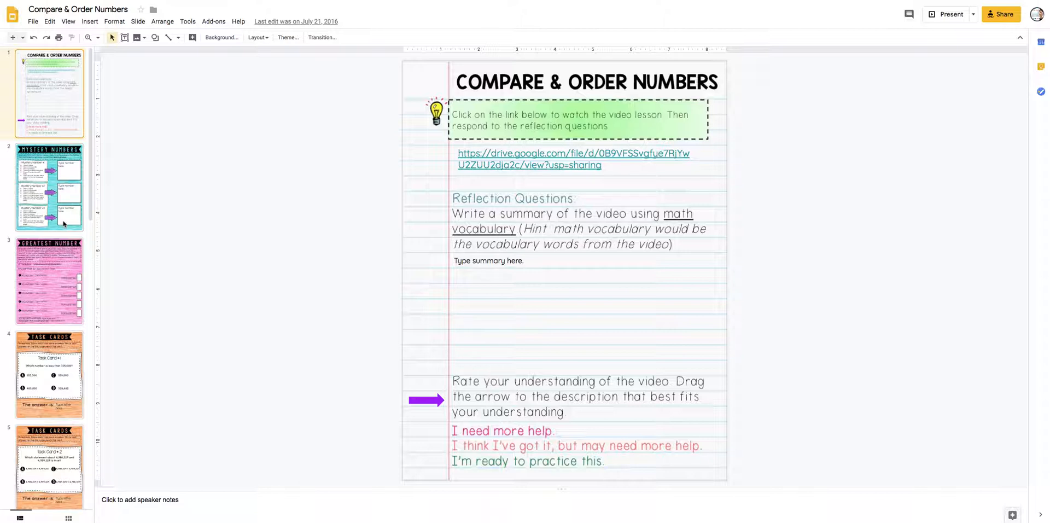
Show slide 2, the Mystery Numbers riddle slide with three empty answer boxes.
click(49, 186)
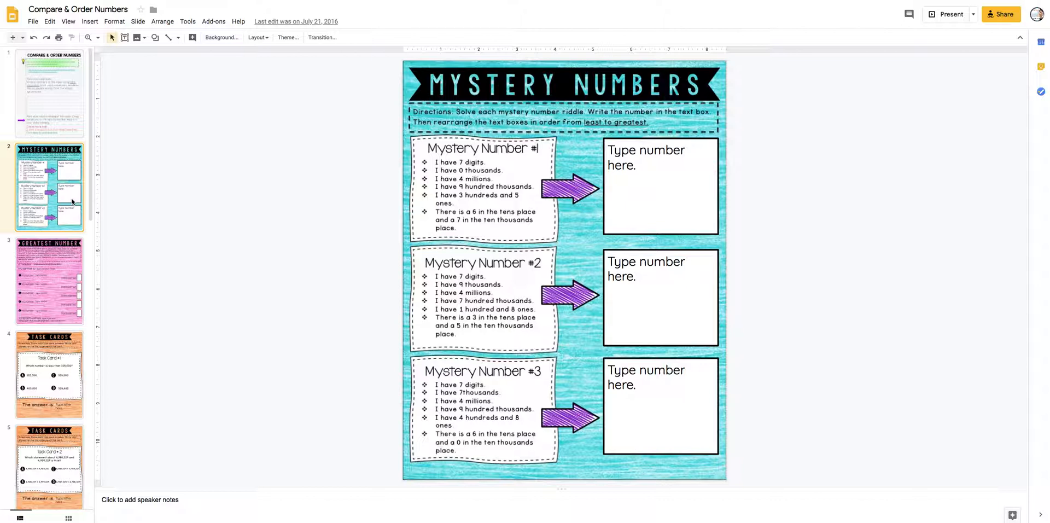
mouse_move(582, 172)
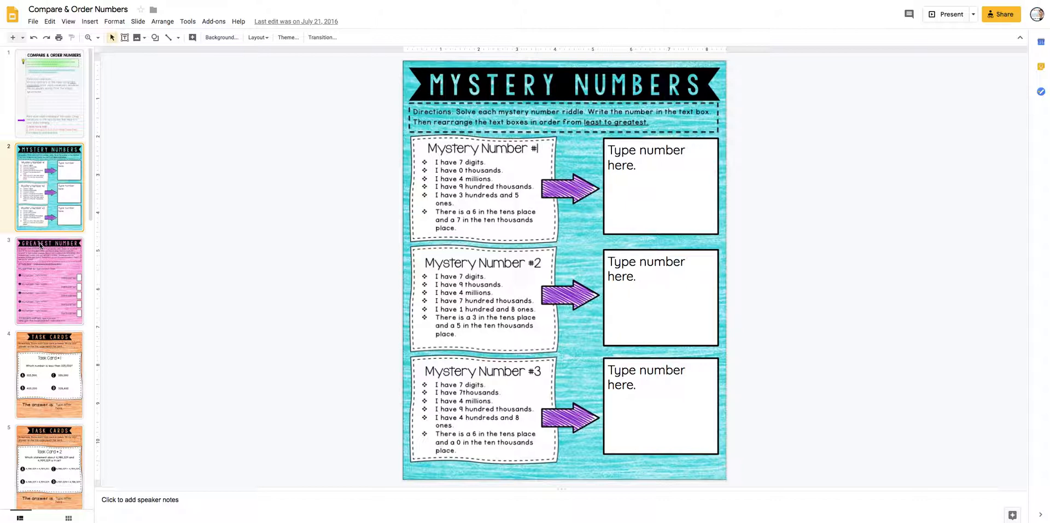
Show slide 3, the Greatest Number dice game with empty number and points fields.
click(49, 280)
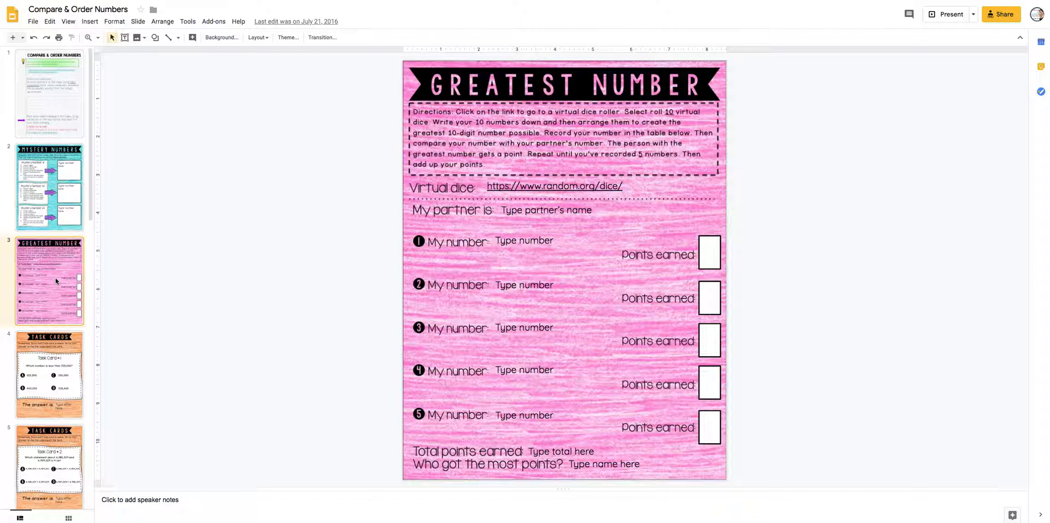
mouse_move(49, 361)
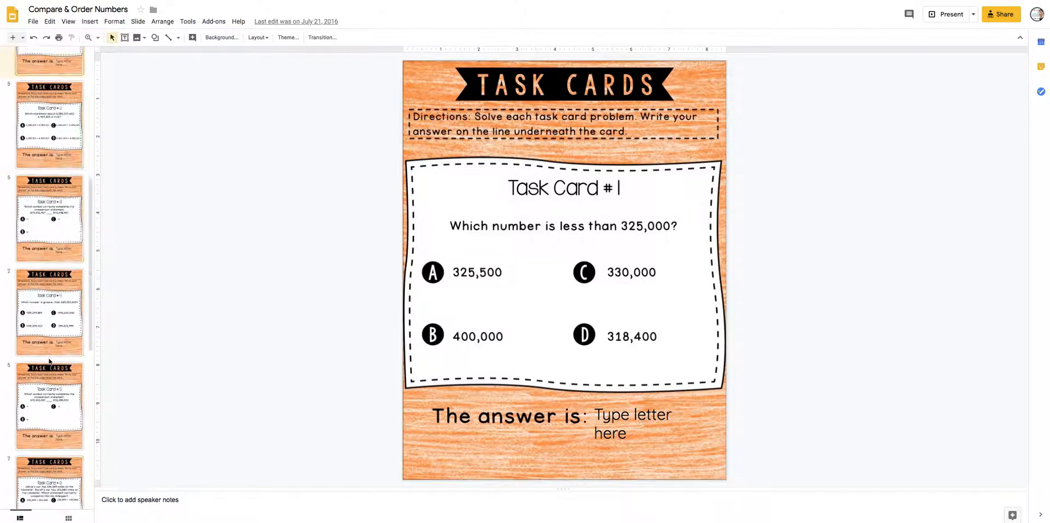
scroll(down, 3)
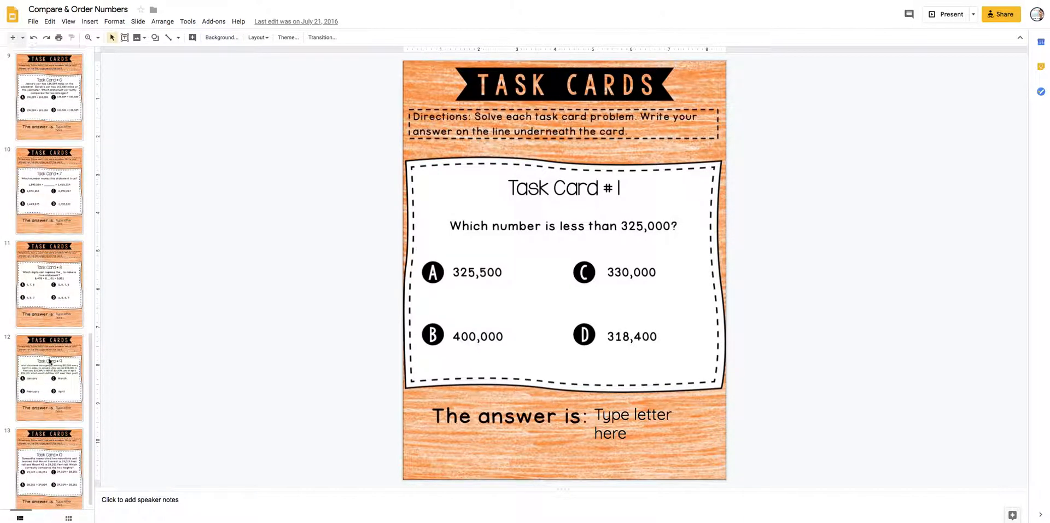
scroll(up, 3)
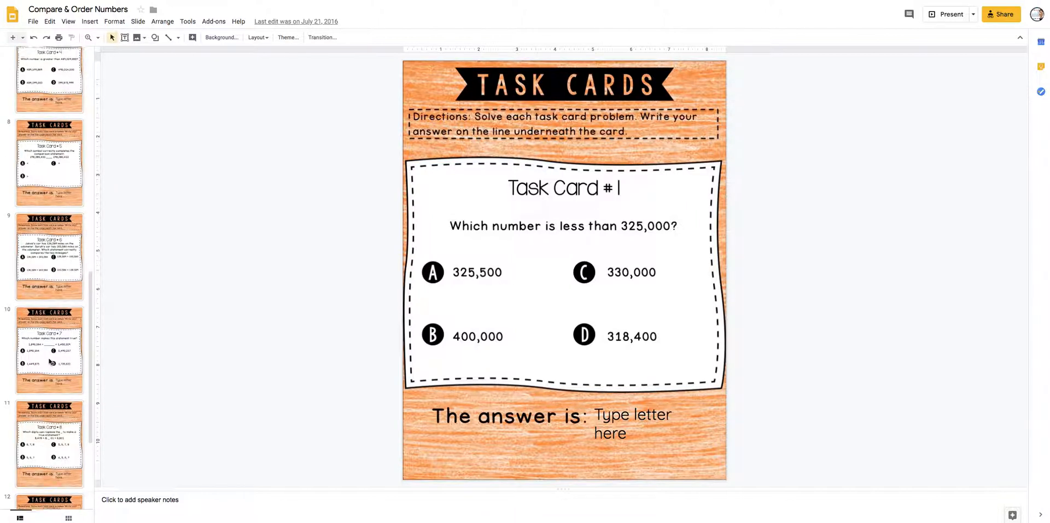
scroll(up, 3)
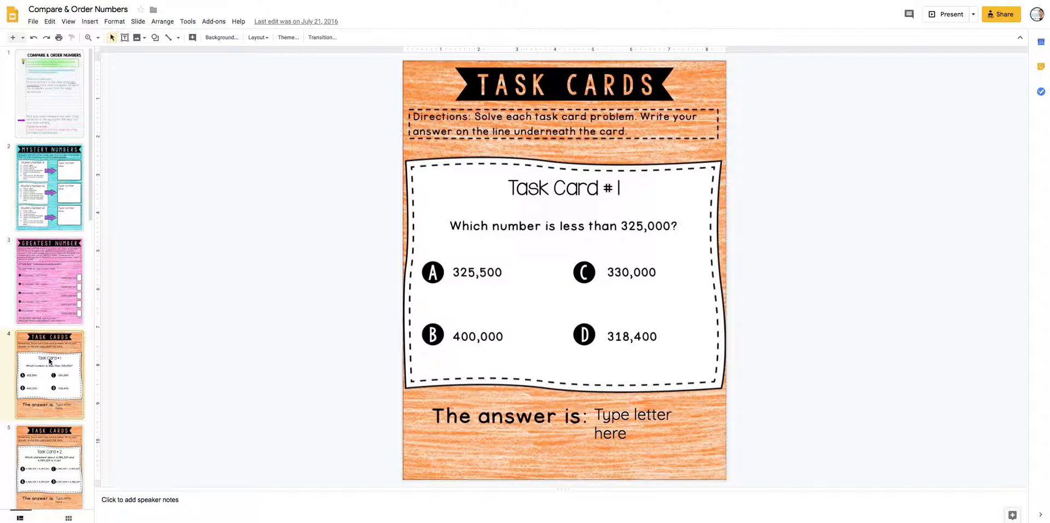
Return to slide 2, the Mystery Numbers riddle slide.
click(50, 186)
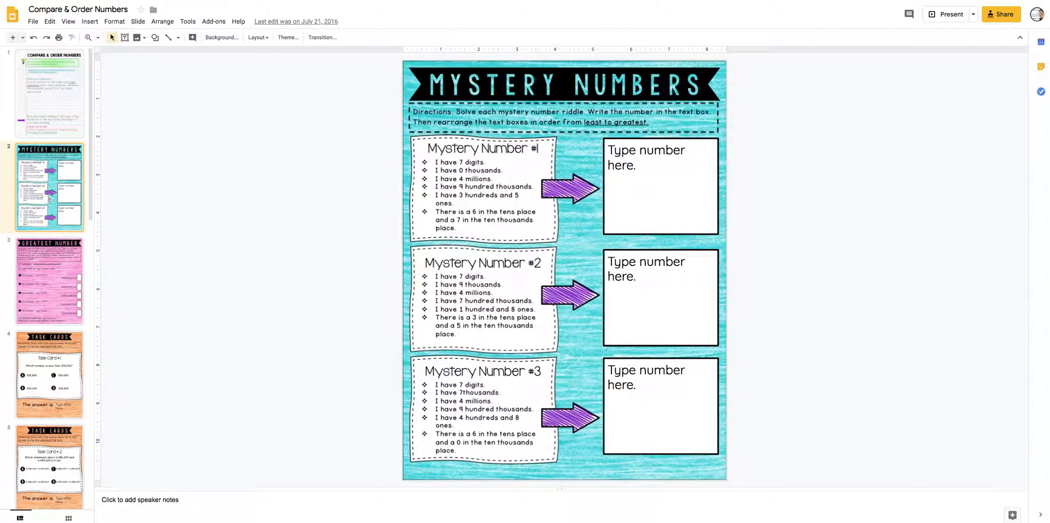
mouse_move(592, 216)
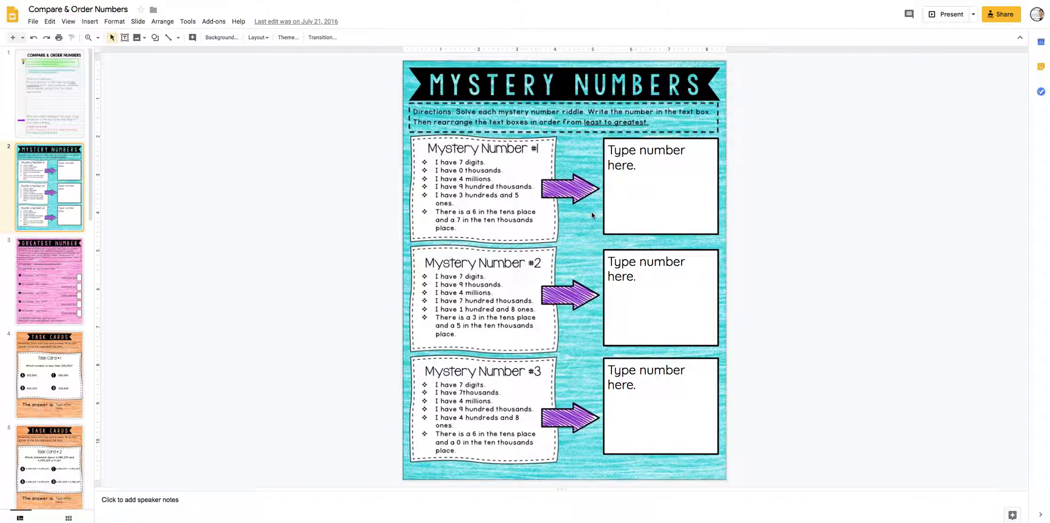
Review the Greatest Number dice game slide, then land on Task Card #1.
click(49, 280)
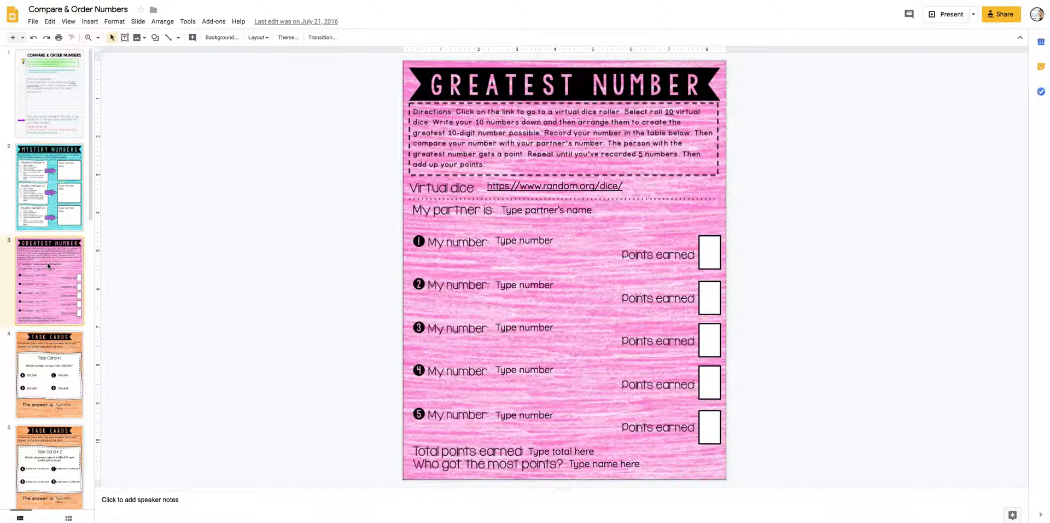
mouse_move(547, 316)
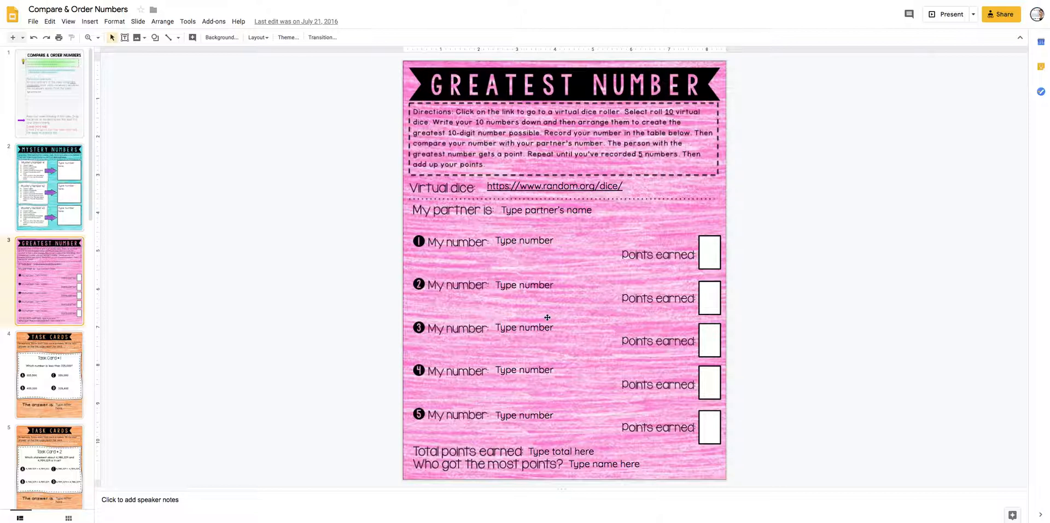
mouse_move(543, 316)
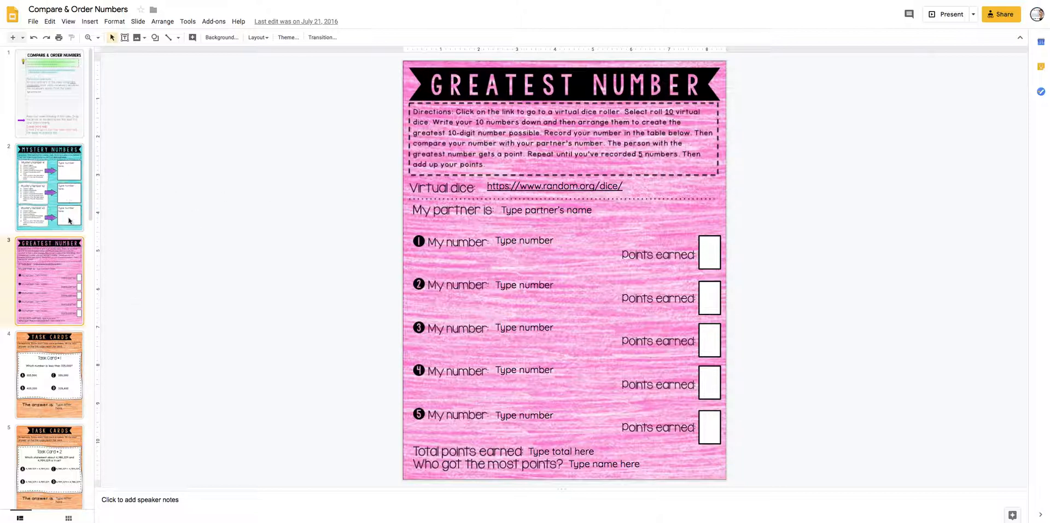
click(49, 374)
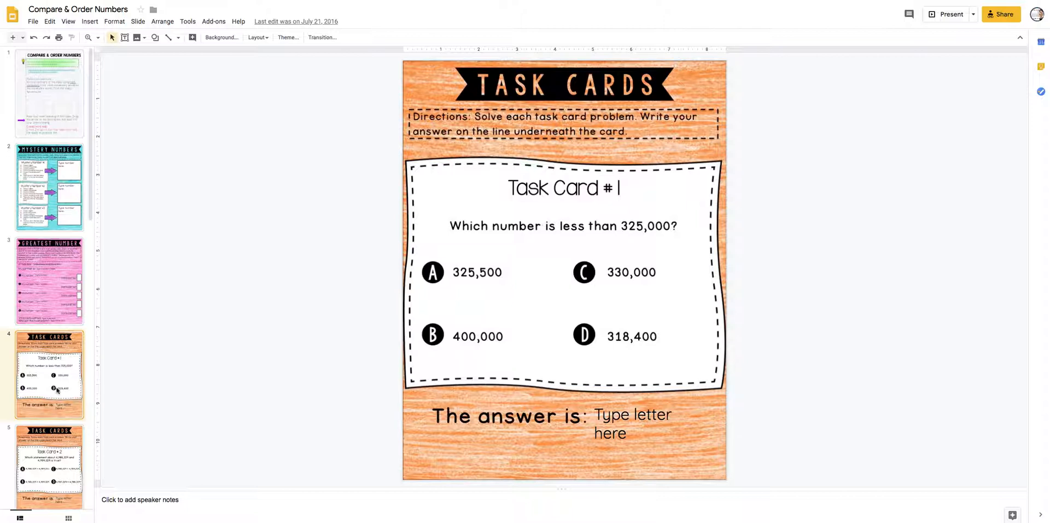
Revisit the opening video lesson slide, then show the Mystery Numbers slide.
click(49, 92)
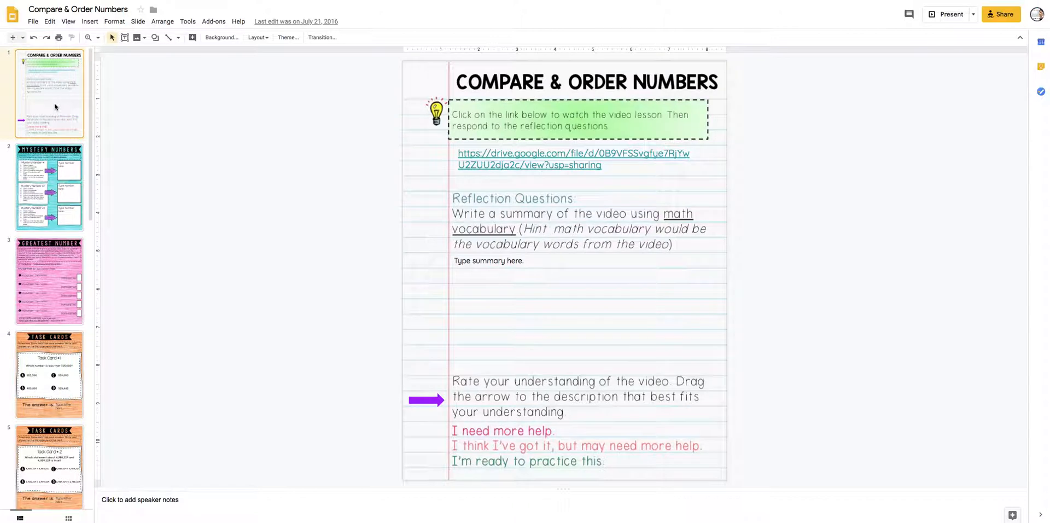
click(50, 186)
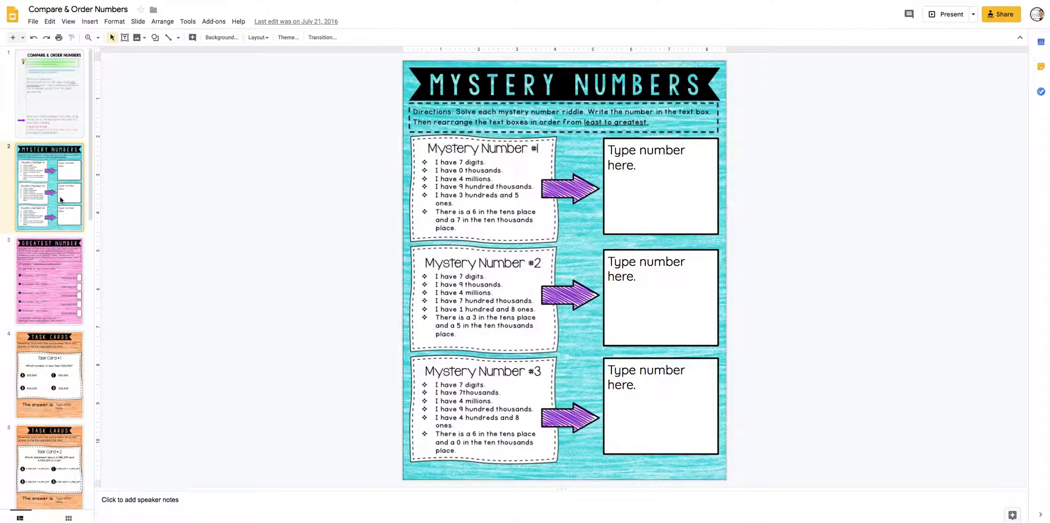
mouse_move(66, 270)
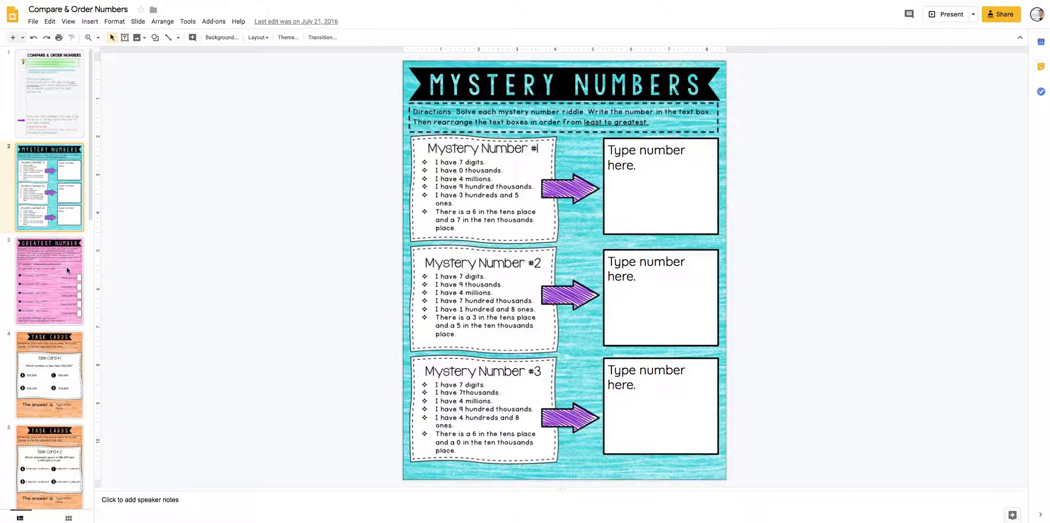